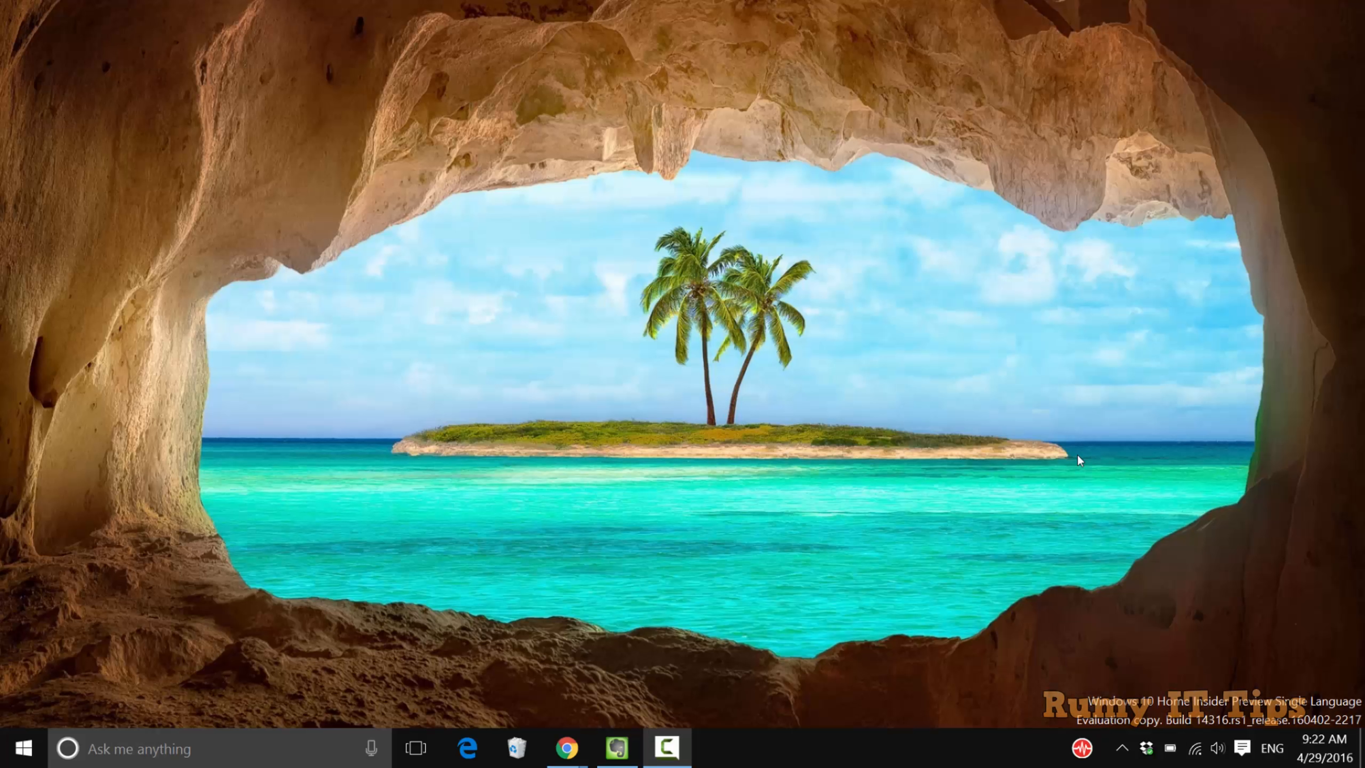
{"action": "mouse_move", "coordinate": [880, 496]}
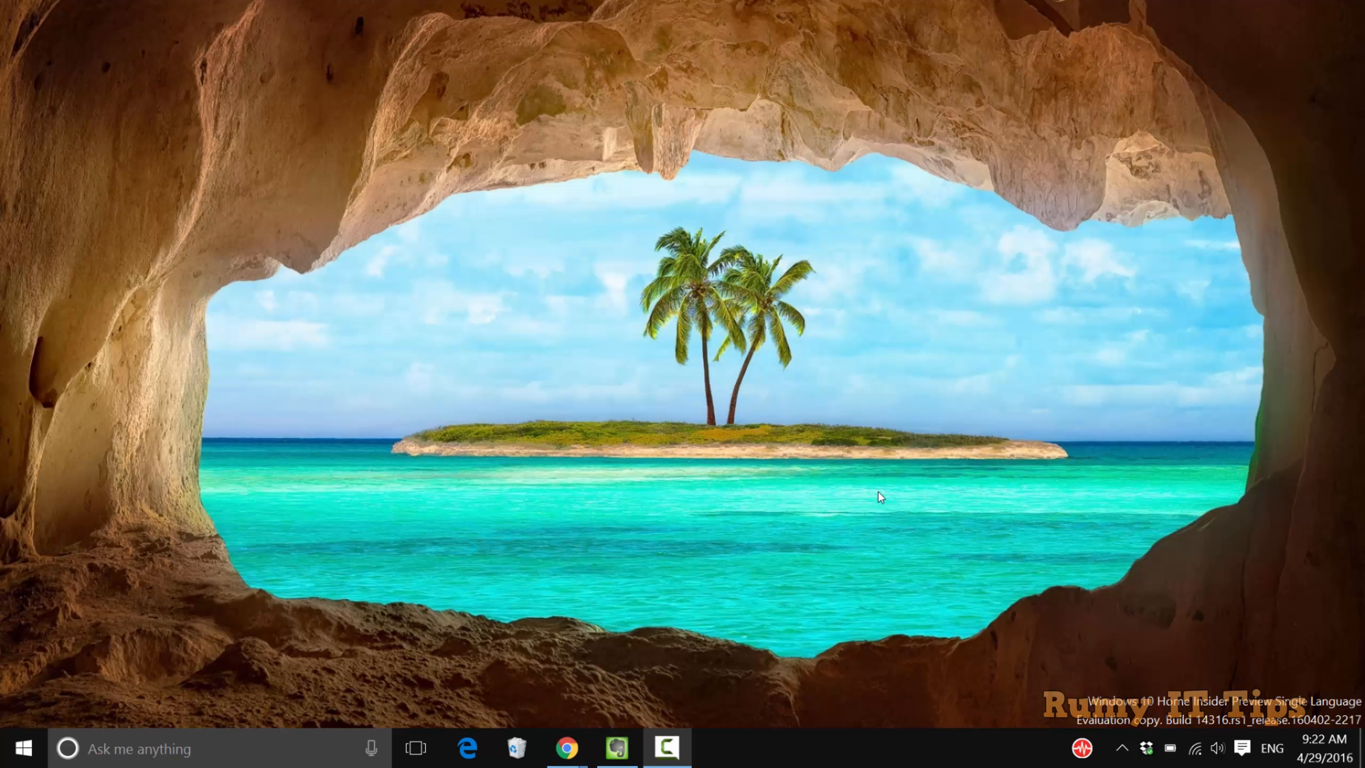
{"action": "mouse_move", "coordinate": [583, 709]}
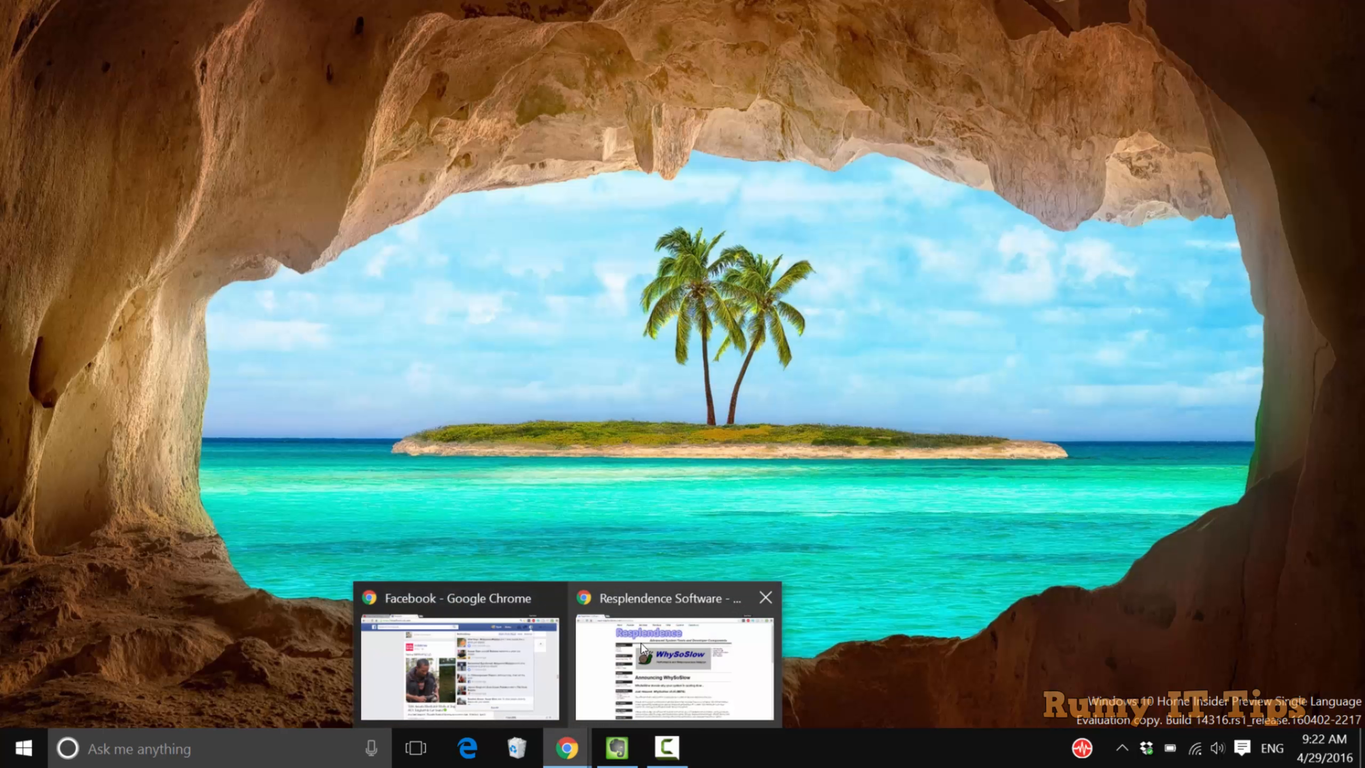
Bring the Resplendence Software site forward and select the site name in the address bar
{"action": "left_click", "coordinate": [674, 653]}
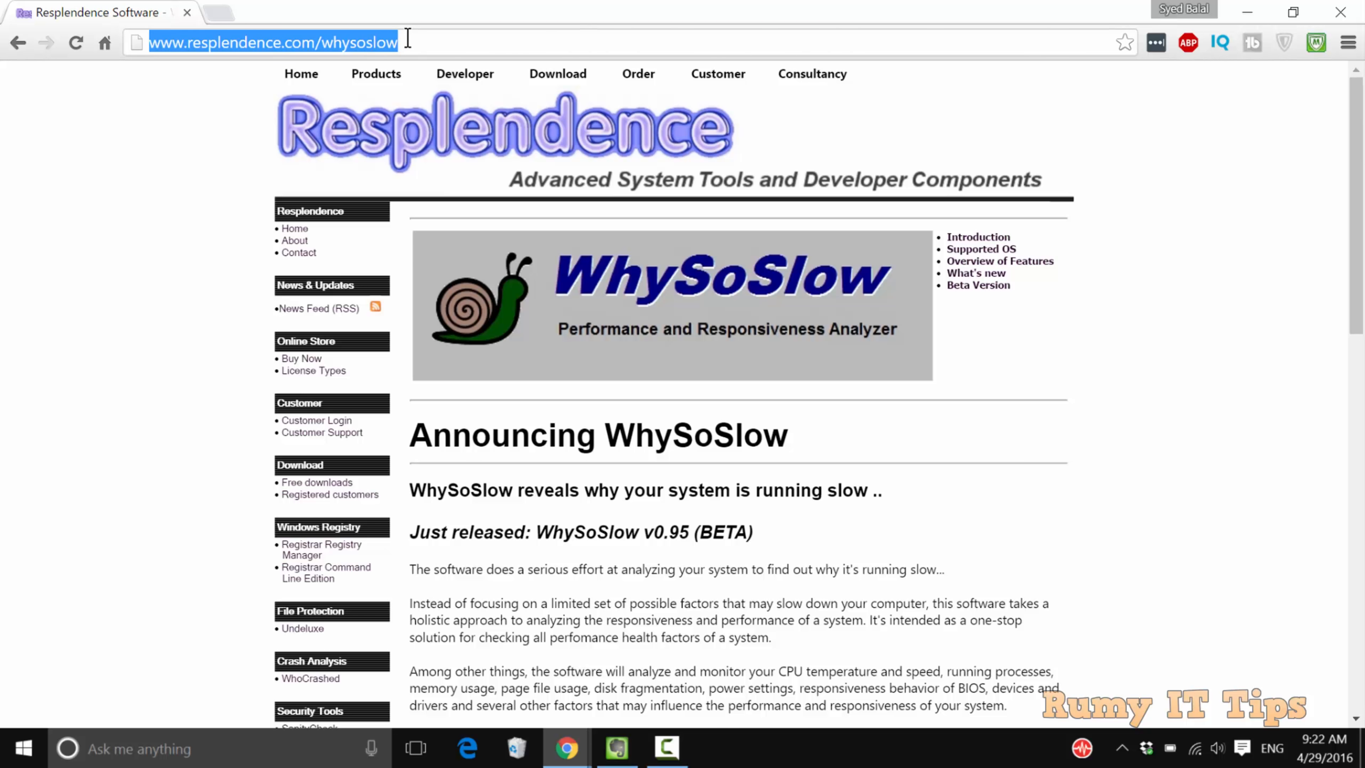
{"action": "left_click", "coordinate": [300, 73]}
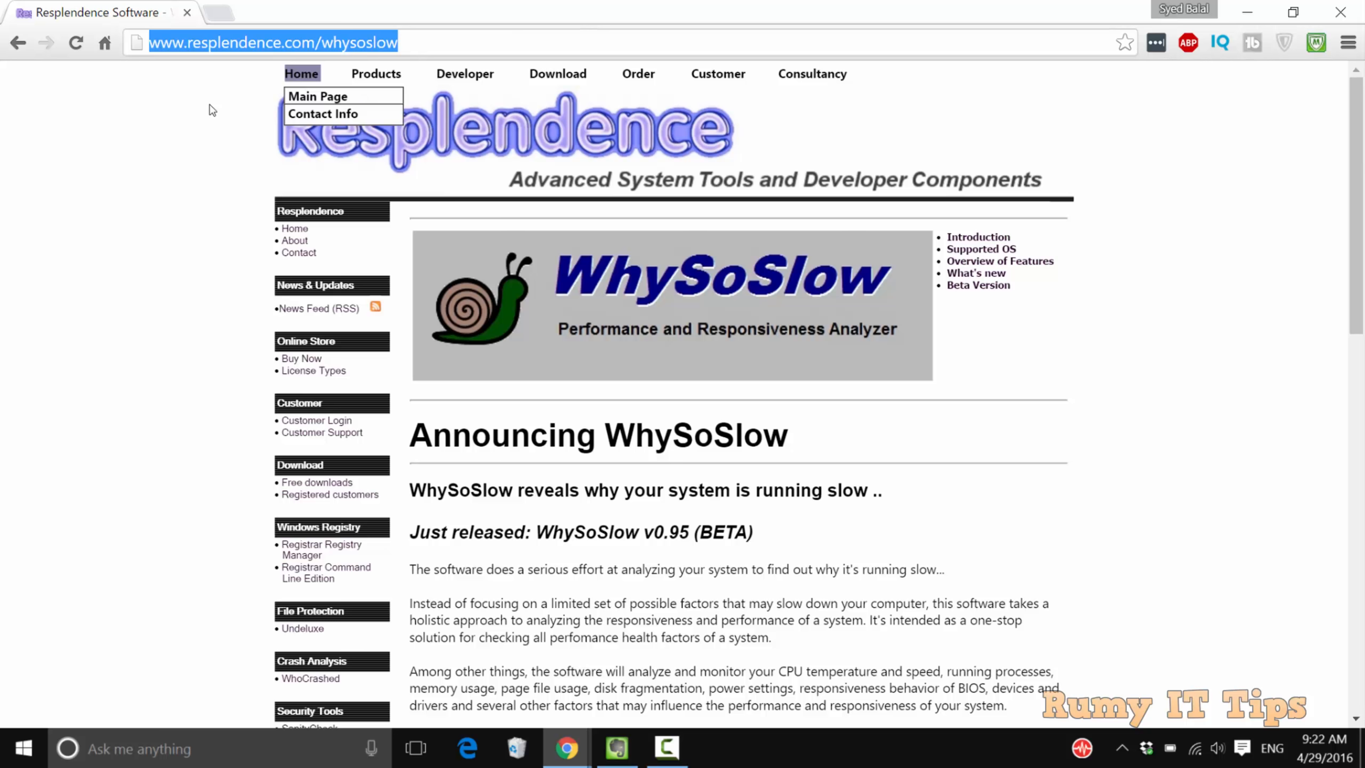
{"action": "left_click", "coordinate": [185, 42]}
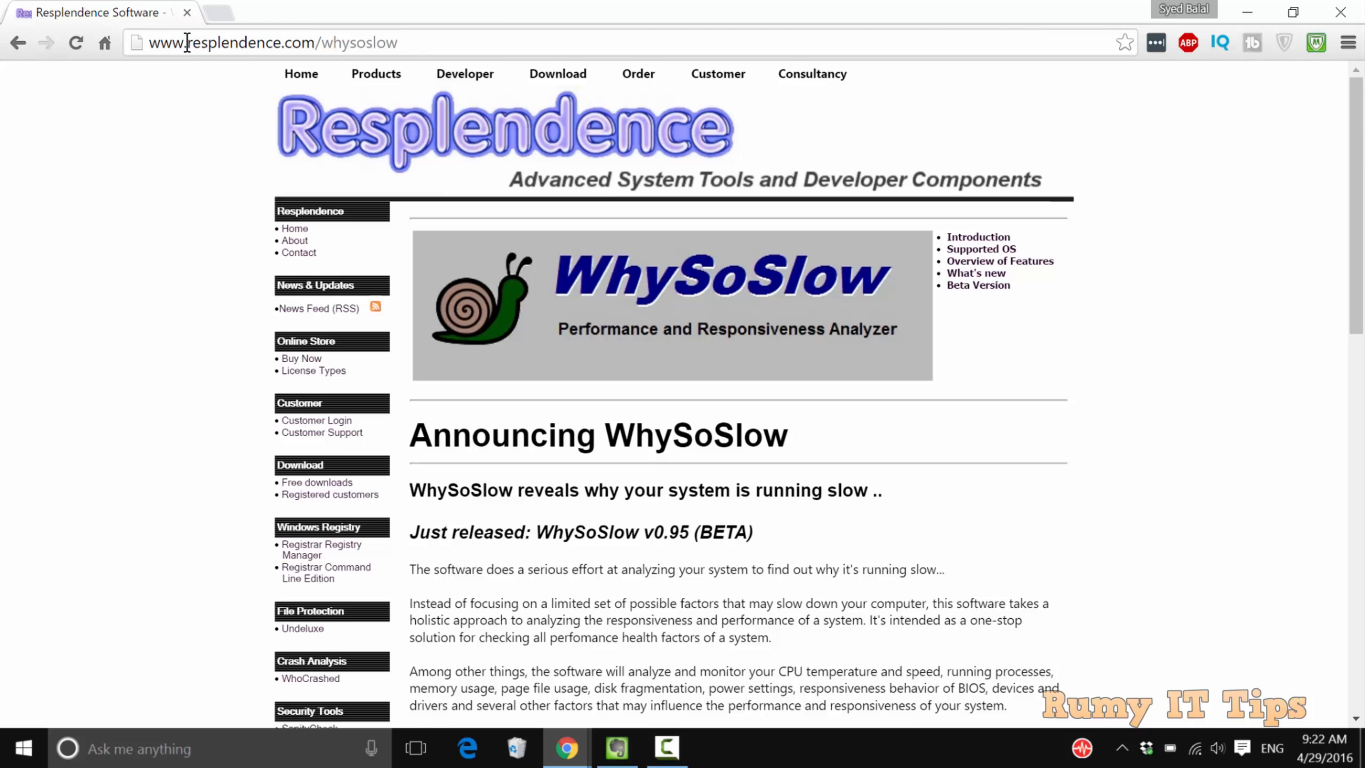
{"action": "double_click", "coordinate": [236, 42]}
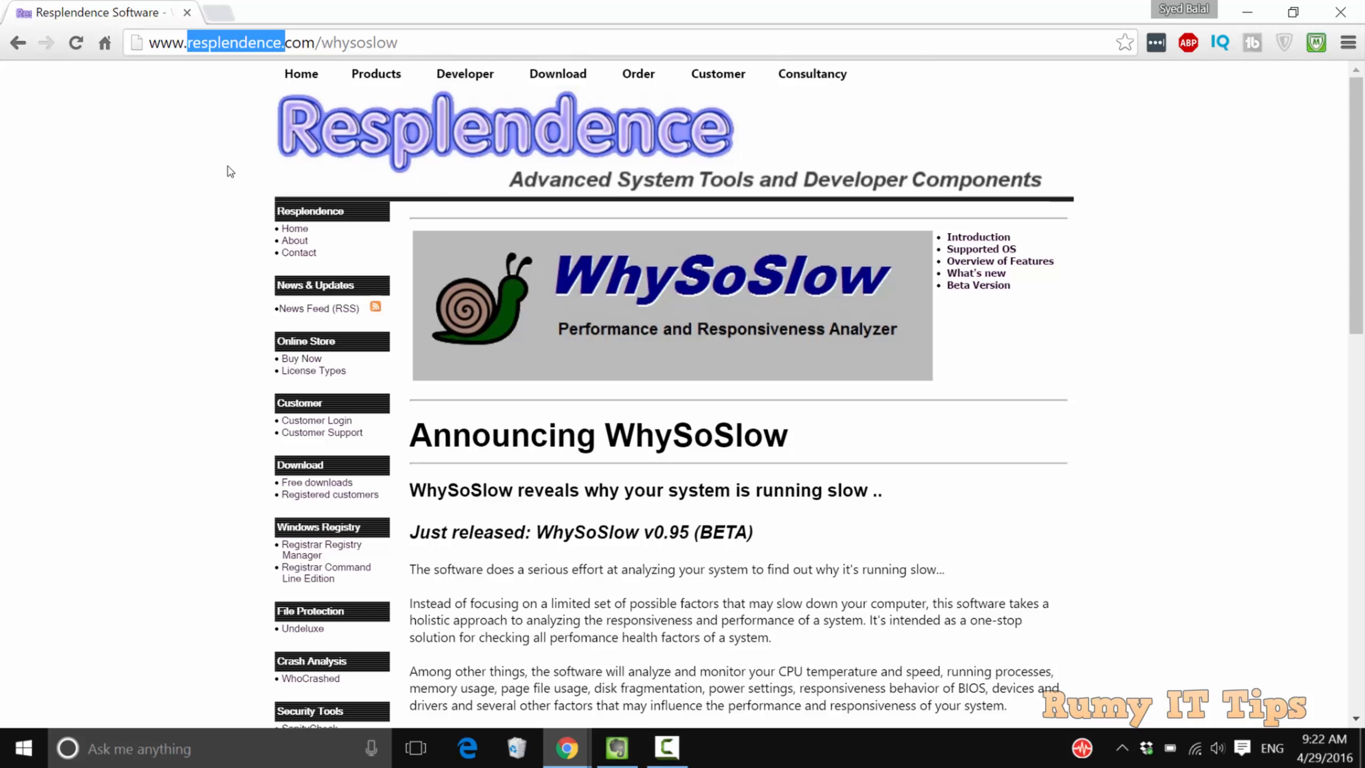
Go to the Free Downloads page from the site's Download menu
{"action": "left_click", "coordinate": [558, 73]}
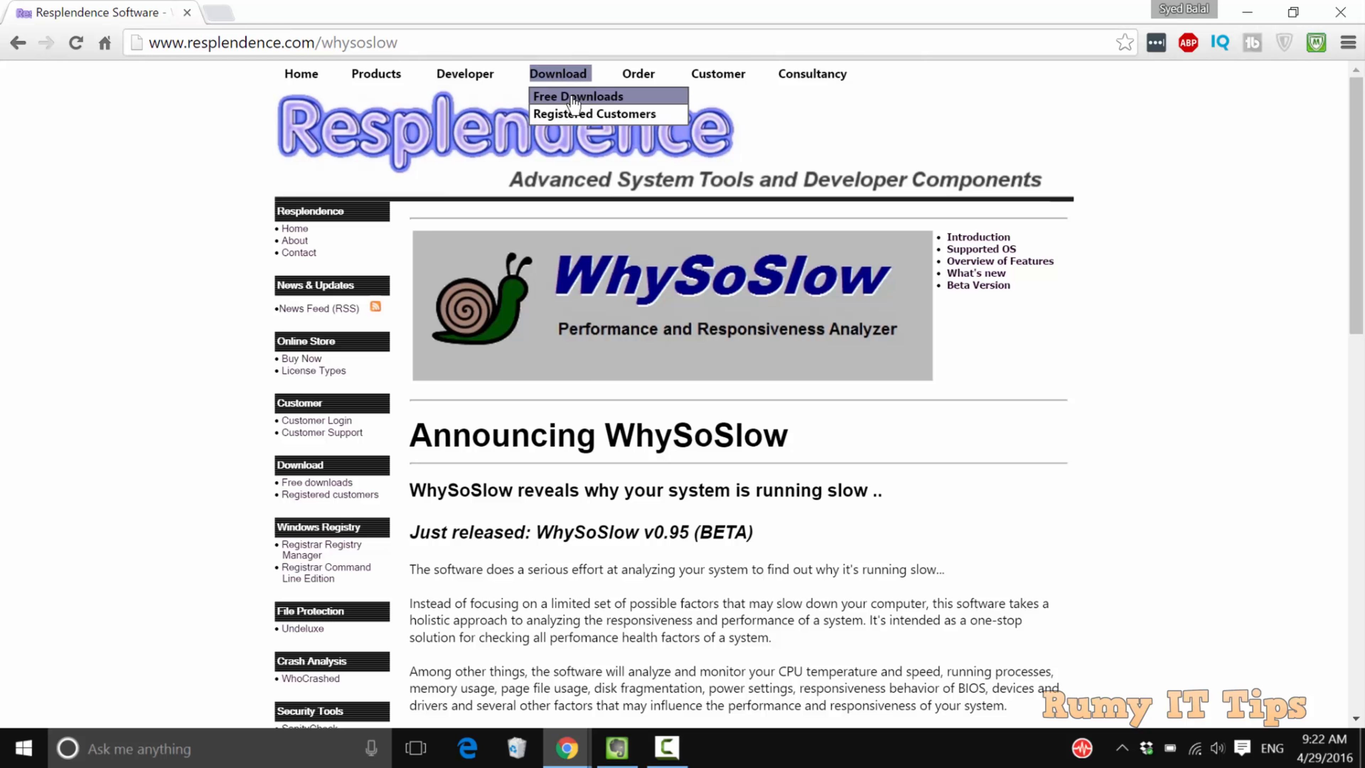
{"action": "left_click", "coordinate": [578, 96]}
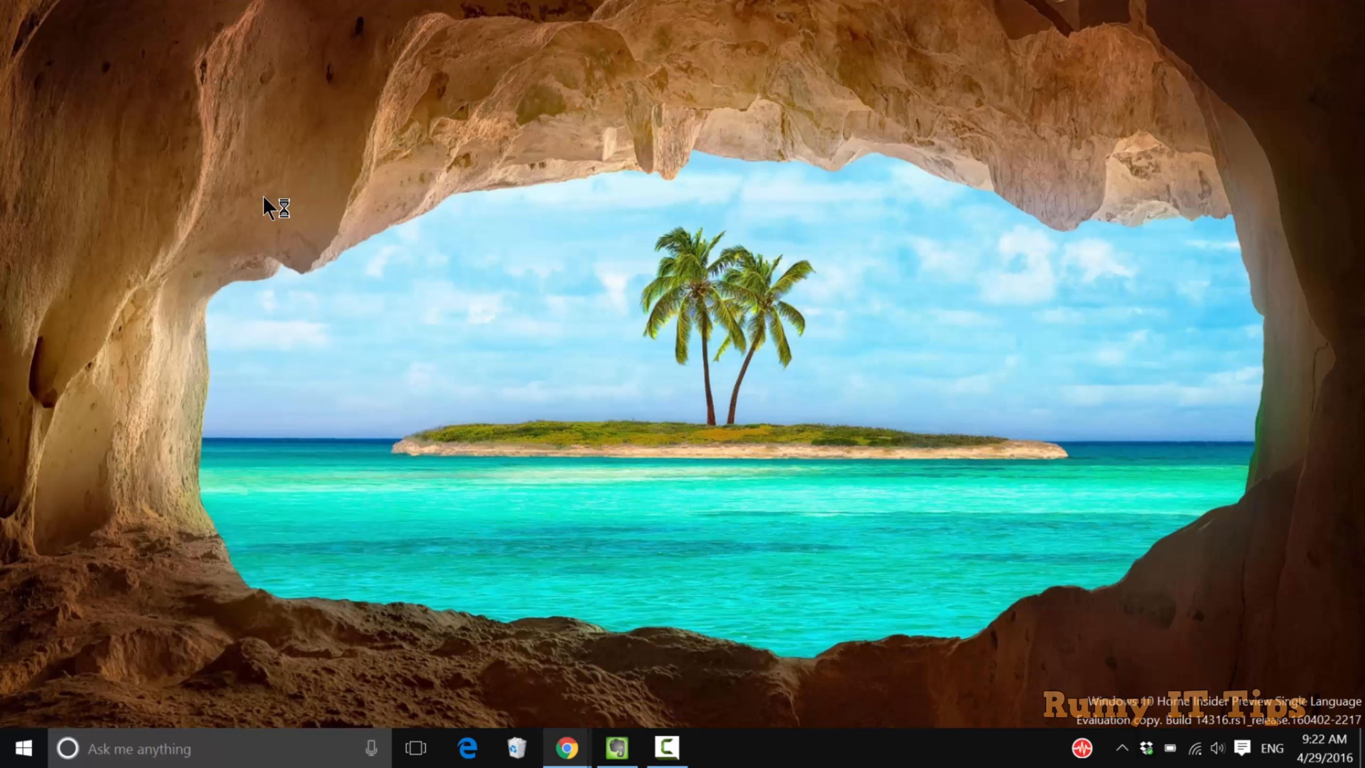
{"action": "mouse_move", "coordinate": [705, 357]}
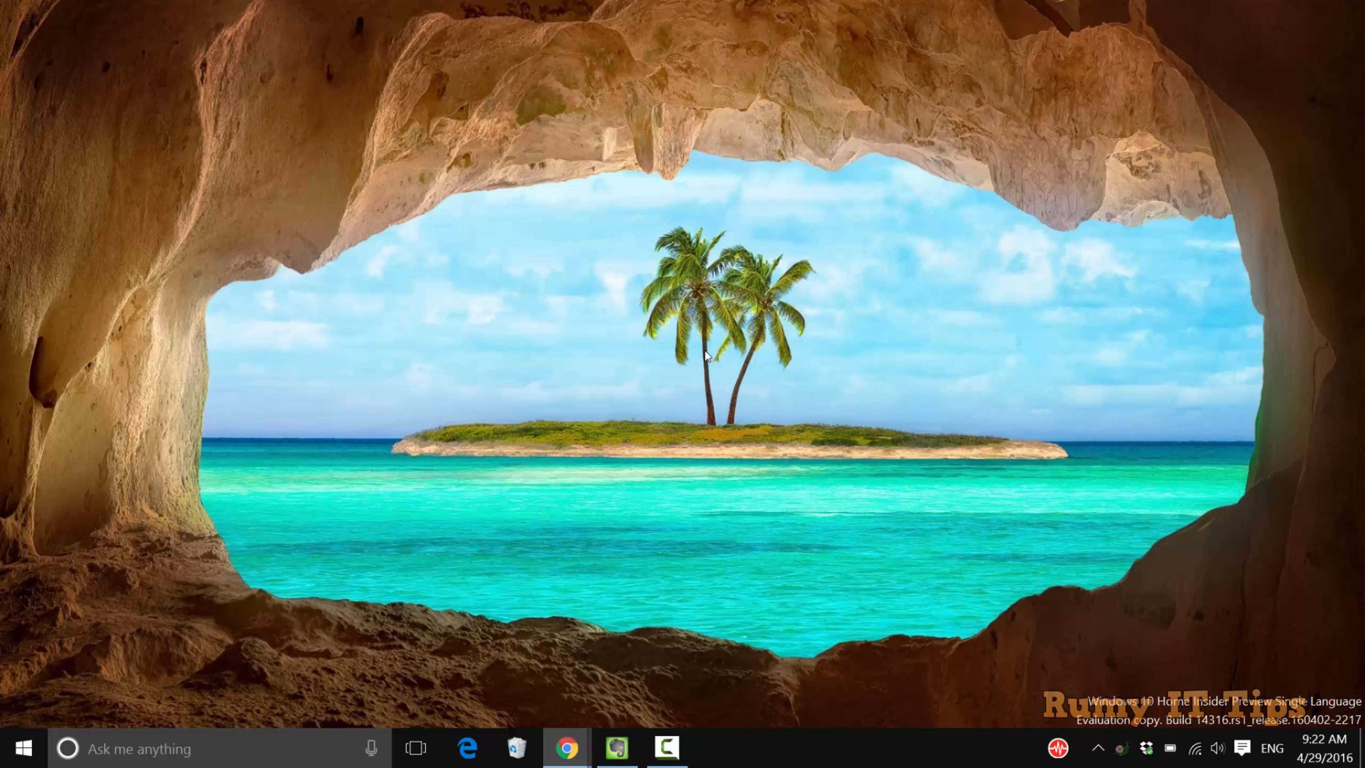
{"action": "mouse_move", "coordinate": [1117, 750]}
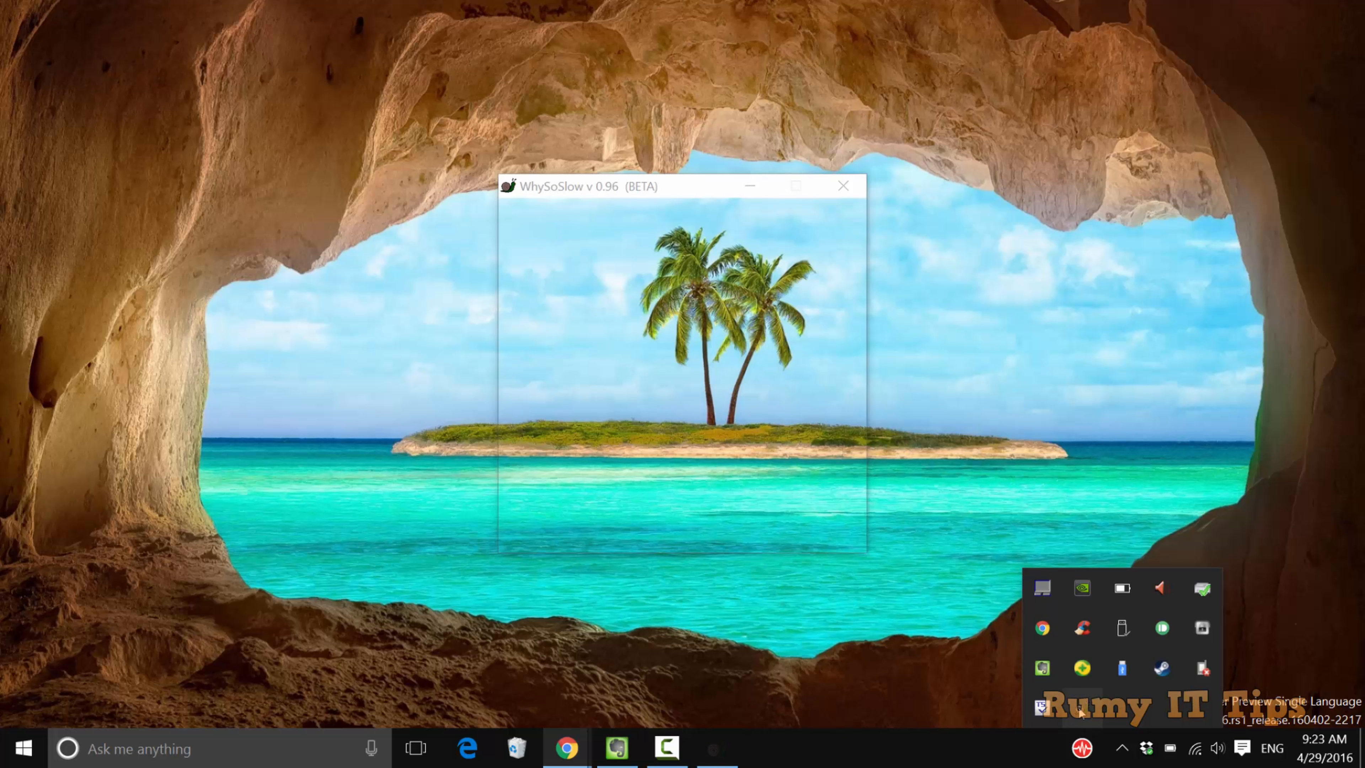
Show the WhySoSlow Status window from its tray icon
{"action": "left_click", "coordinate": [647, 205]}
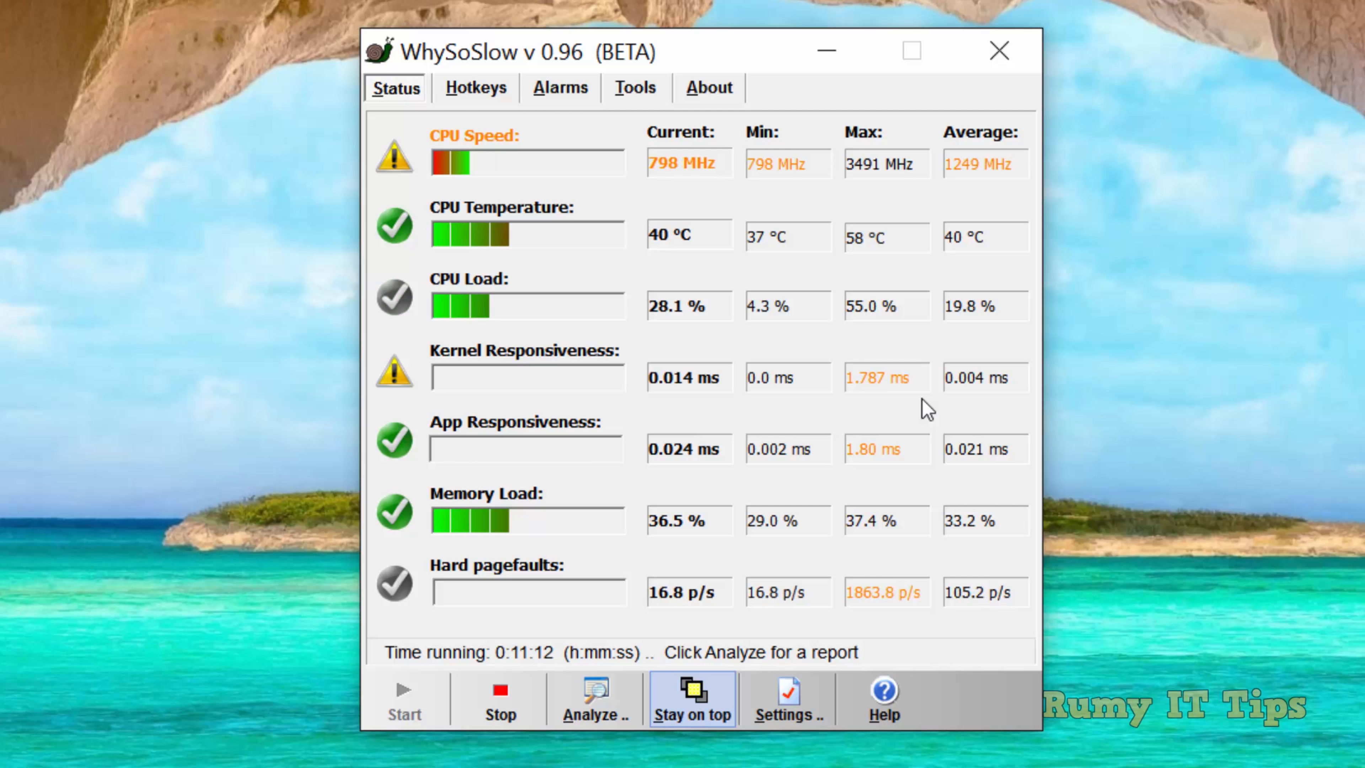
{"action": "mouse_move", "coordinate": [1130, 411]}
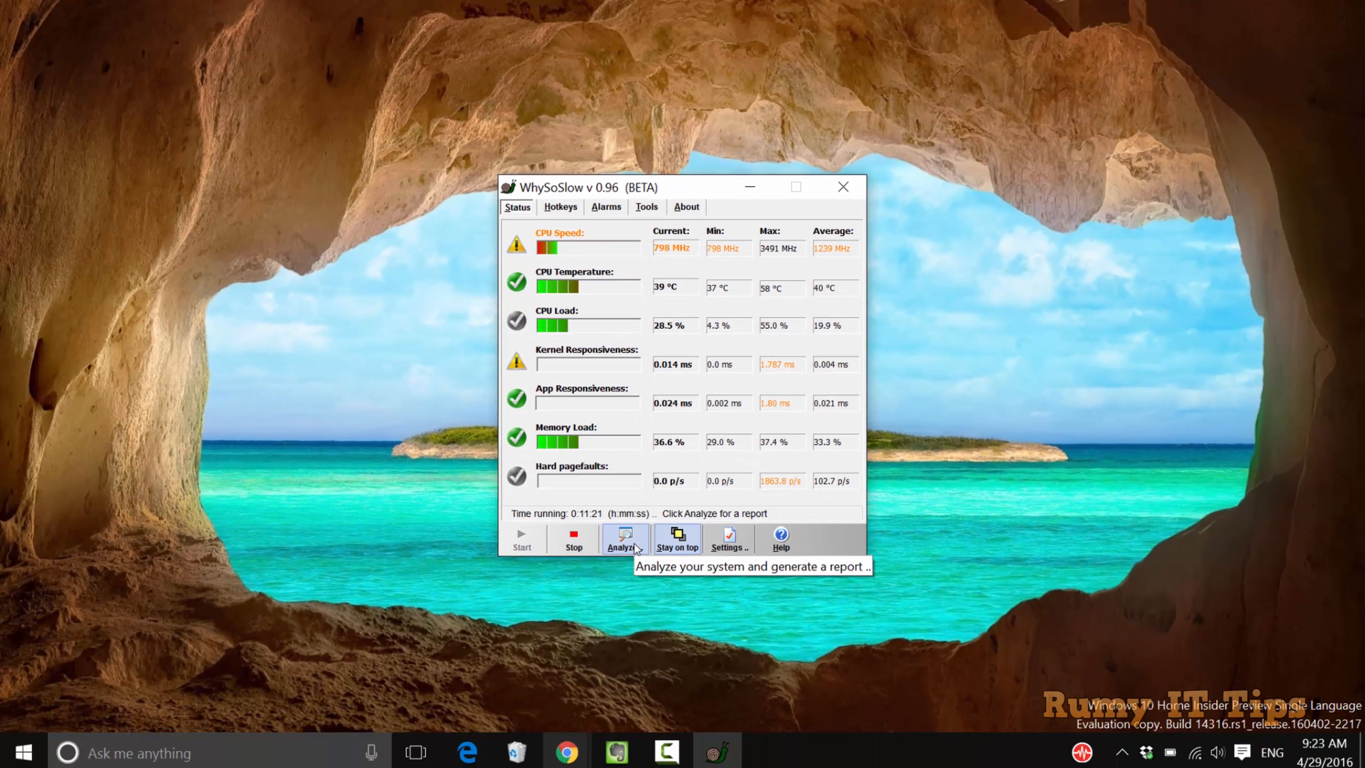
Launch the Analysis window from the status panel and begin the system analysis
{"action": "left_click", "coordinate": [625, 538]}
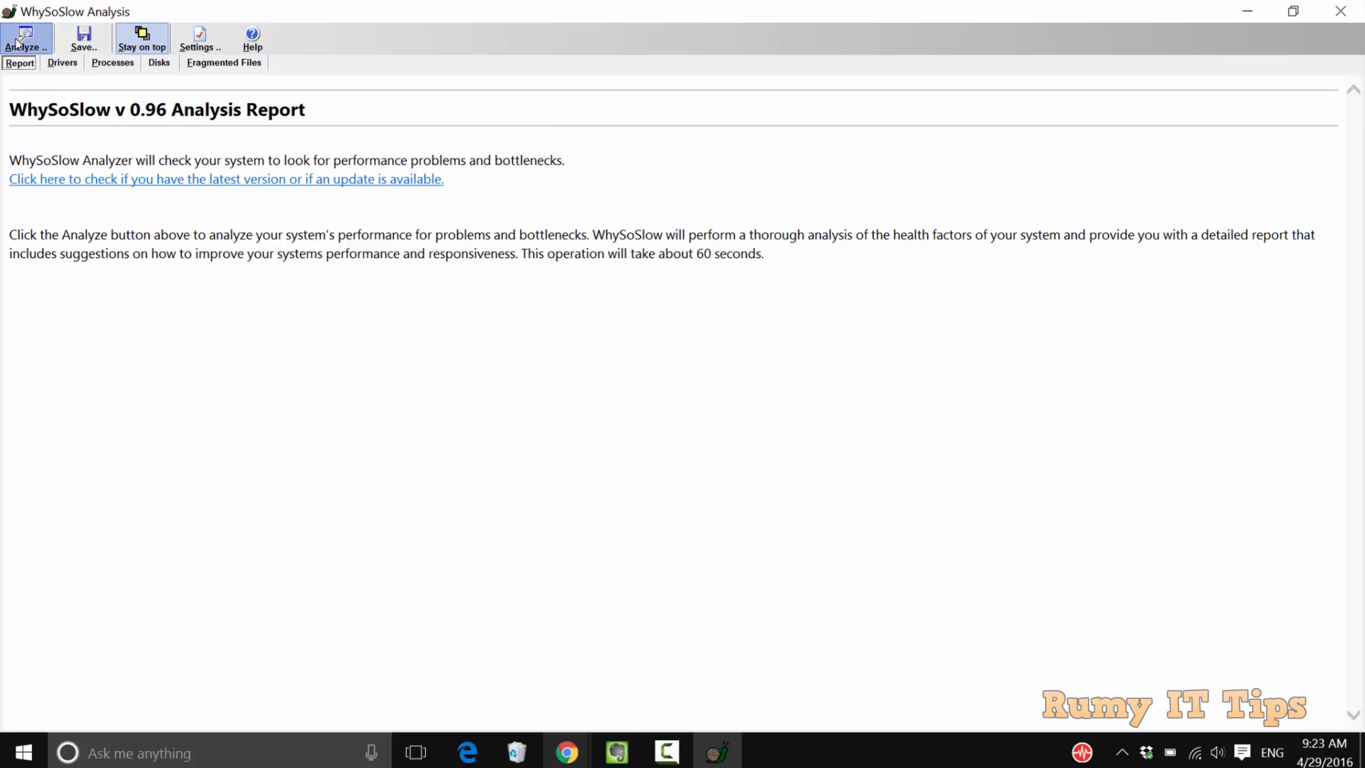
{"action": "left_click", "coordinate": [24, 38]}
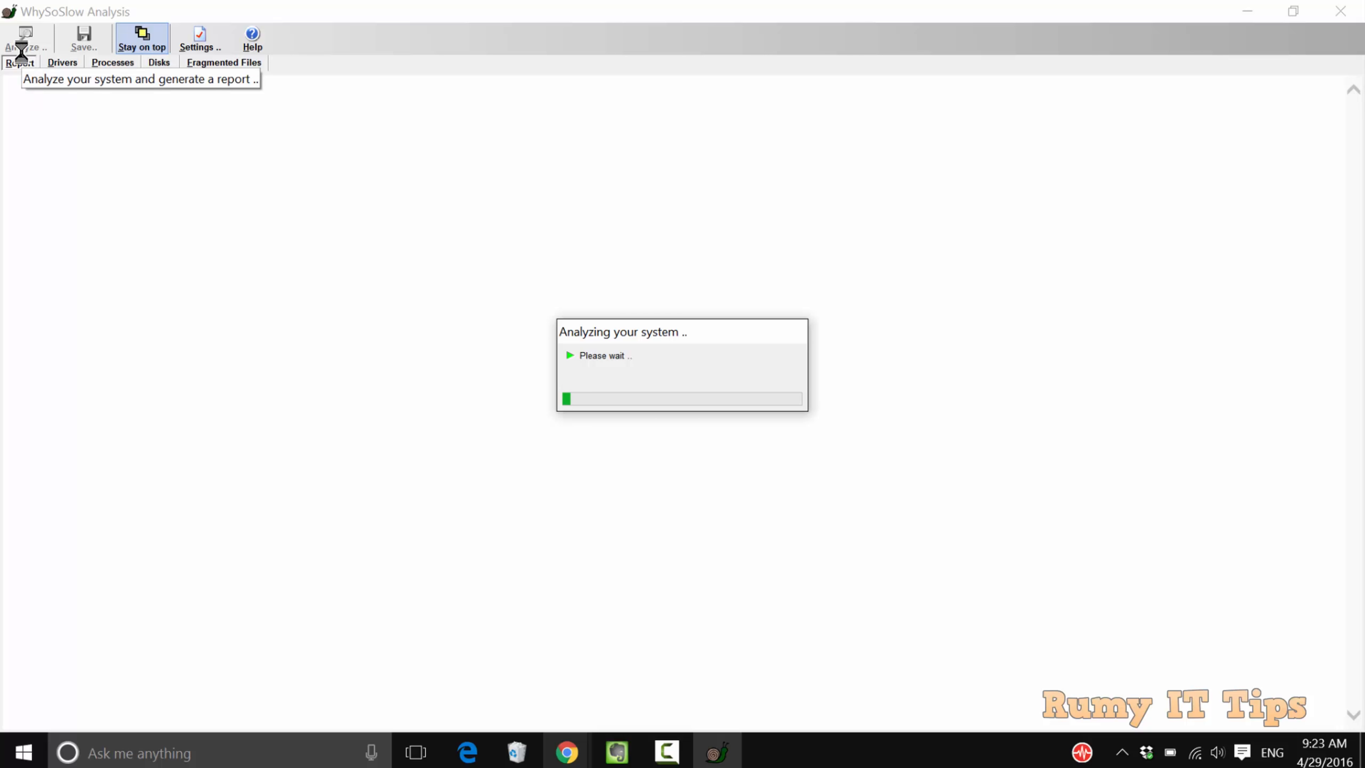
{"action": "mouse_move", "coordinate": [83, 183]}
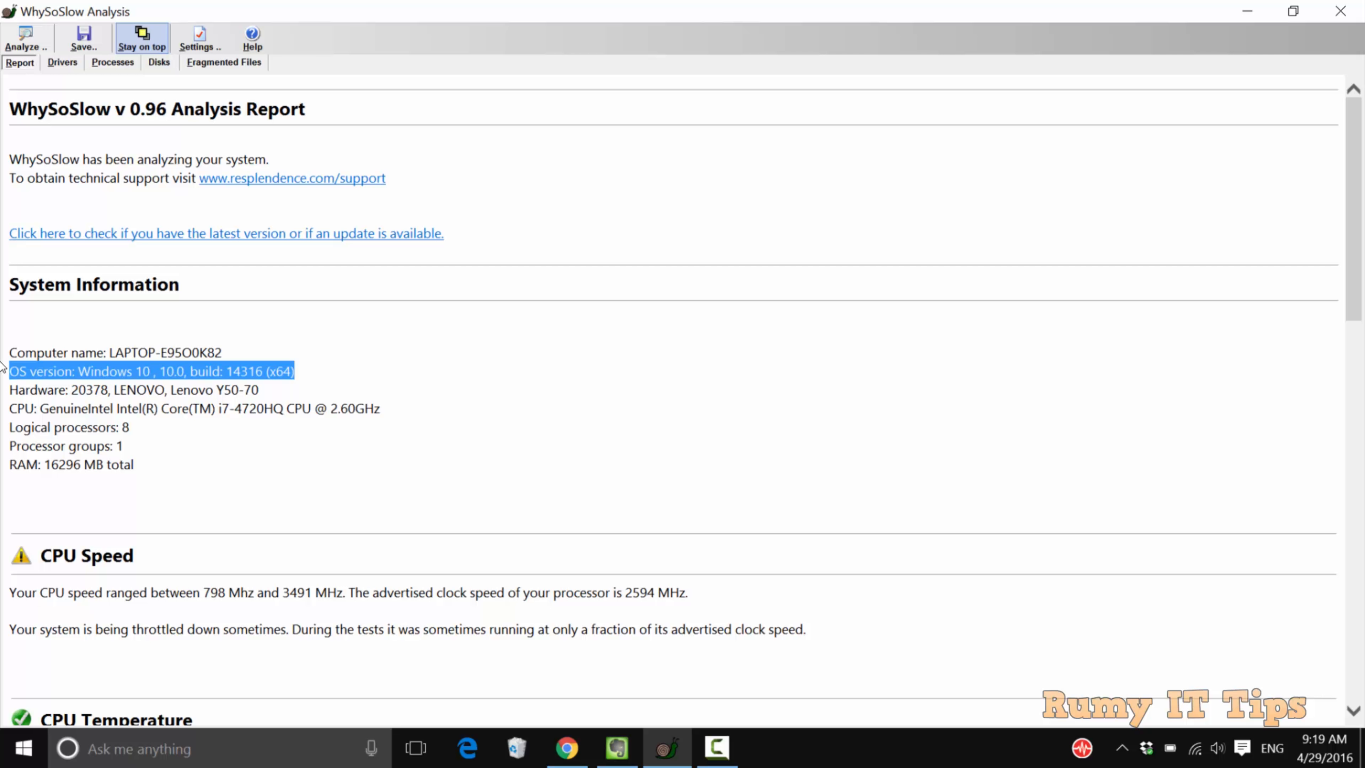
Highlight the processor model and the lowest-CPU-speed sentence in the report
{"action": "left_click", "coordinate": [122, 426]}
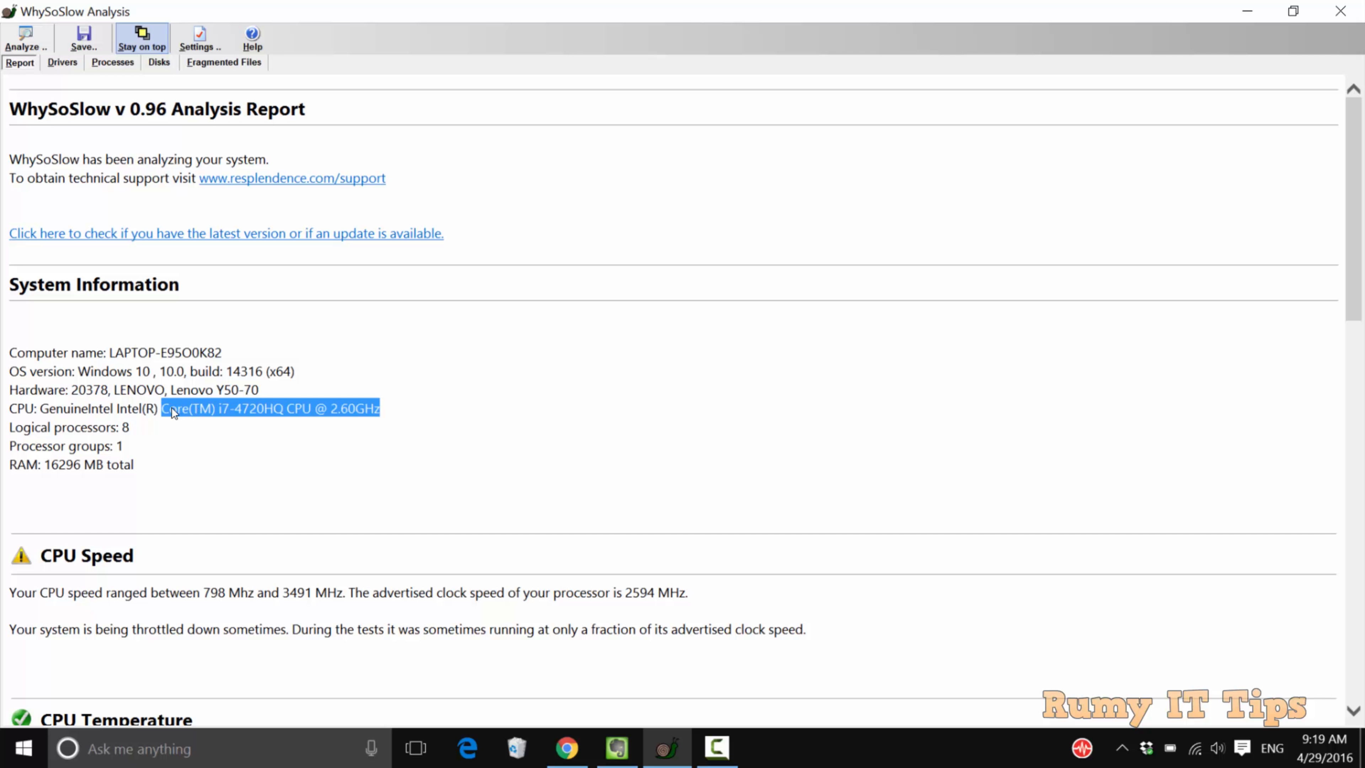
{"action": "scroll", "scroll_direction": "down", "scroll_amount": 3}
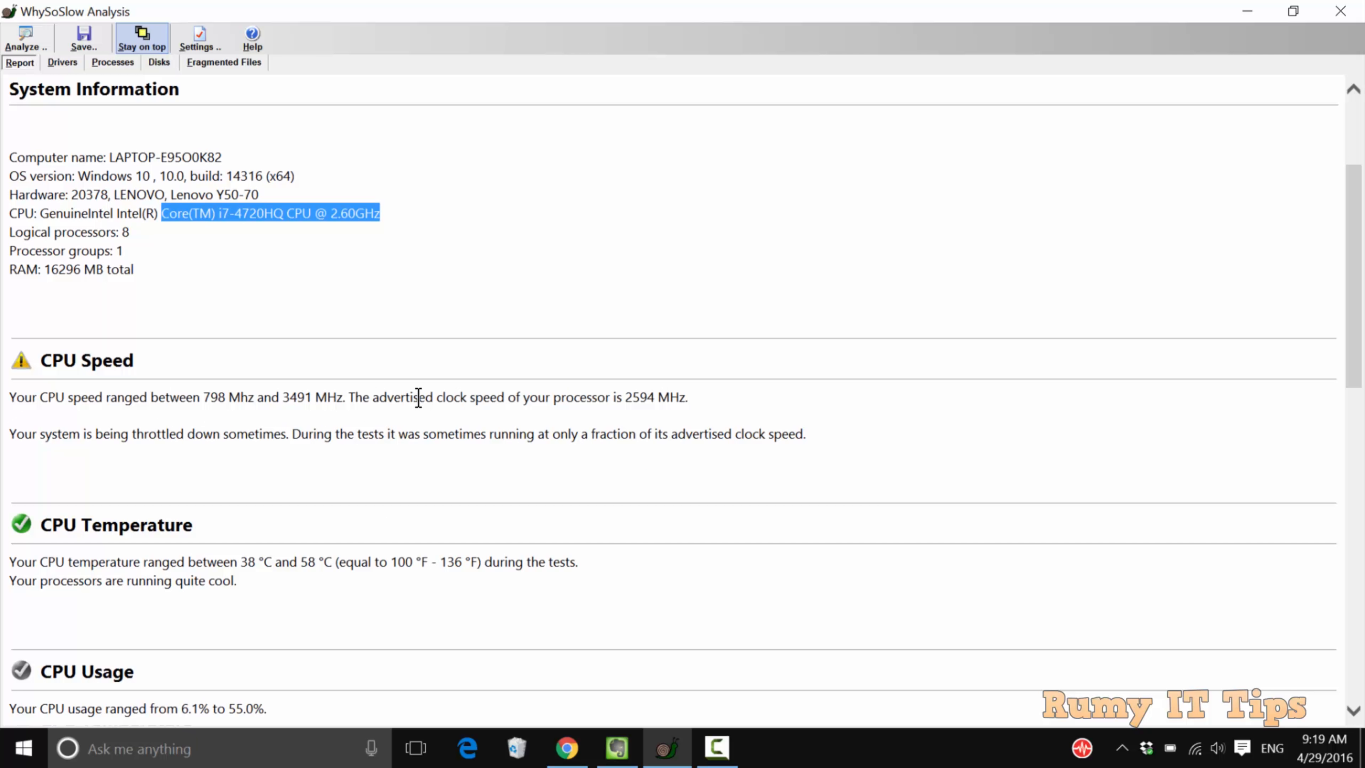
{"action": "mouse_move", "coordinate": [34, 397]}
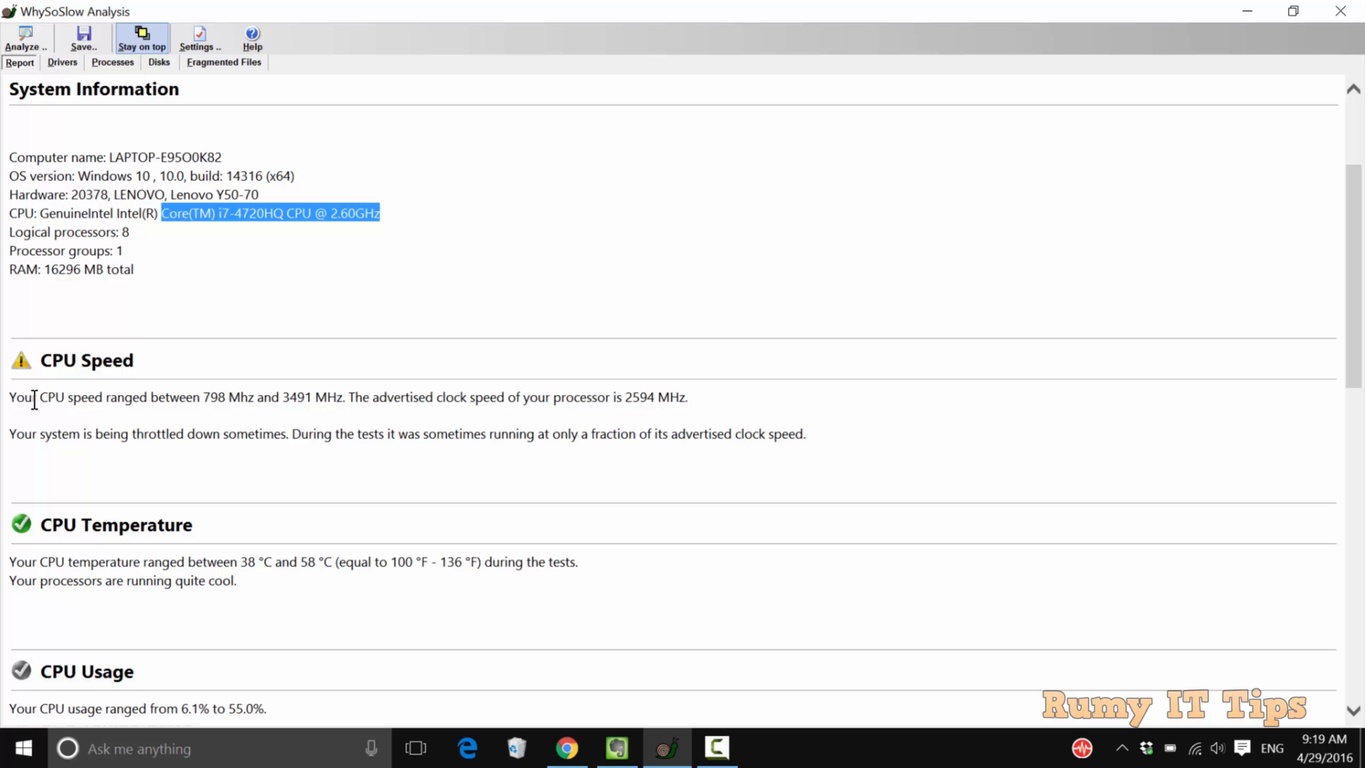
{"action": "left_click_drag", "start_coordinate": [9, 396], "coordinate": [256, 396]}
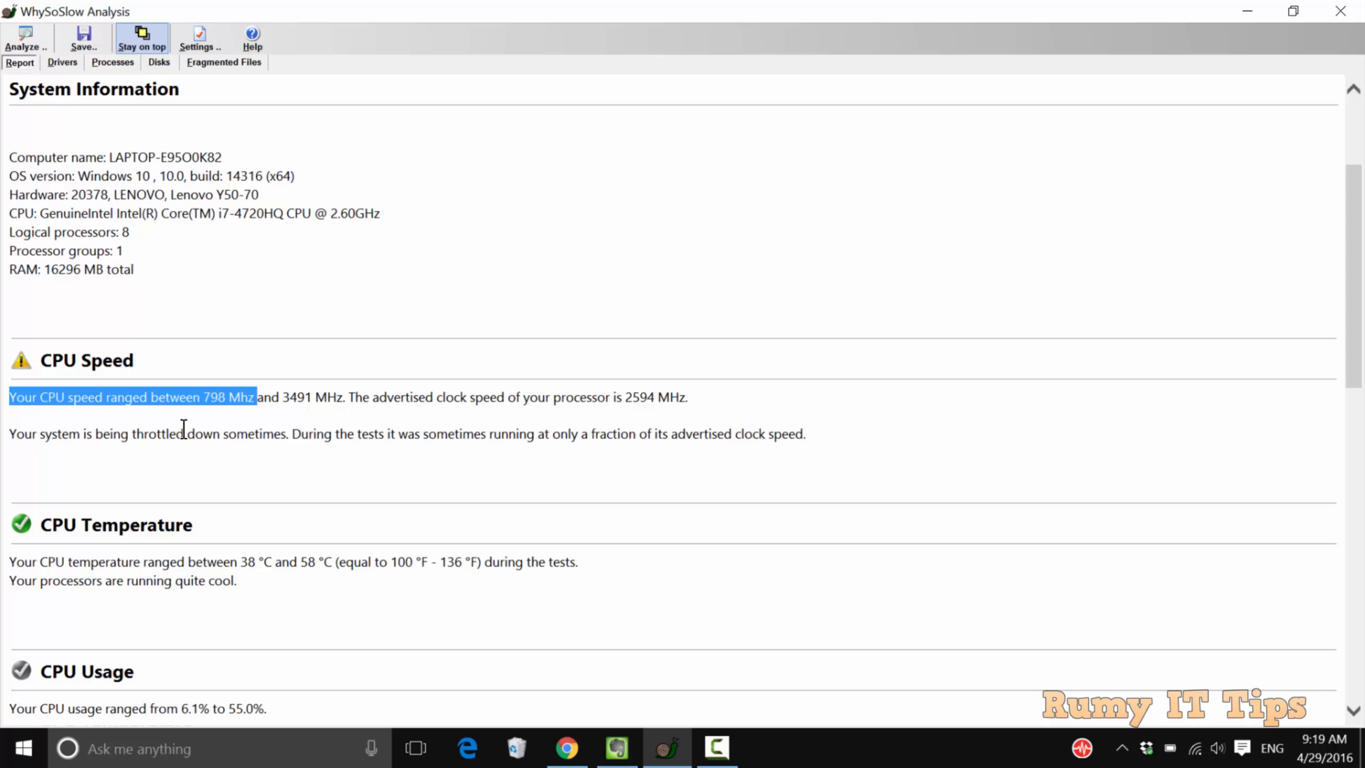
{"action": "mouse_move", "coordinate": [185, 426]}
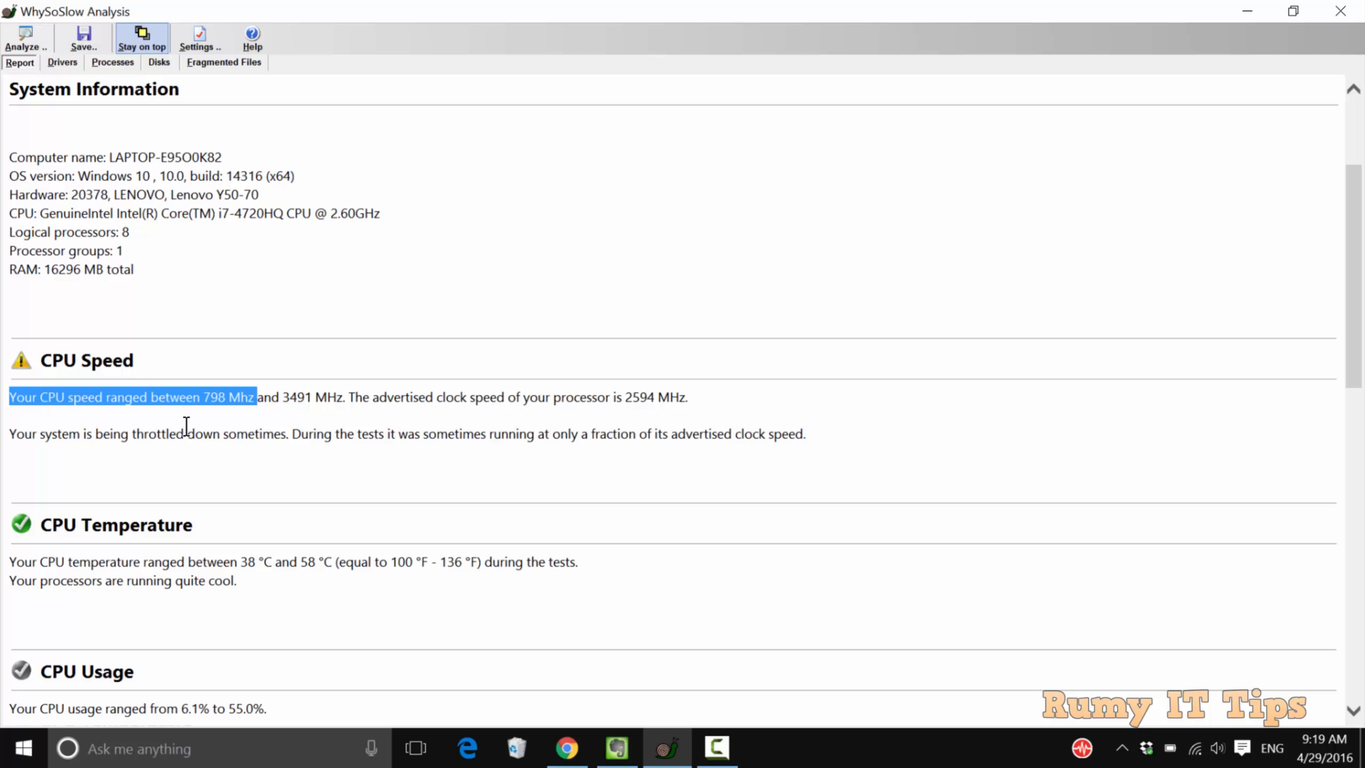
Scroll through the temperature, usage and BIOS stall findings to the report's end
{"action": "scroll", "scroll_direction": "down", "scroll_amount": 3}
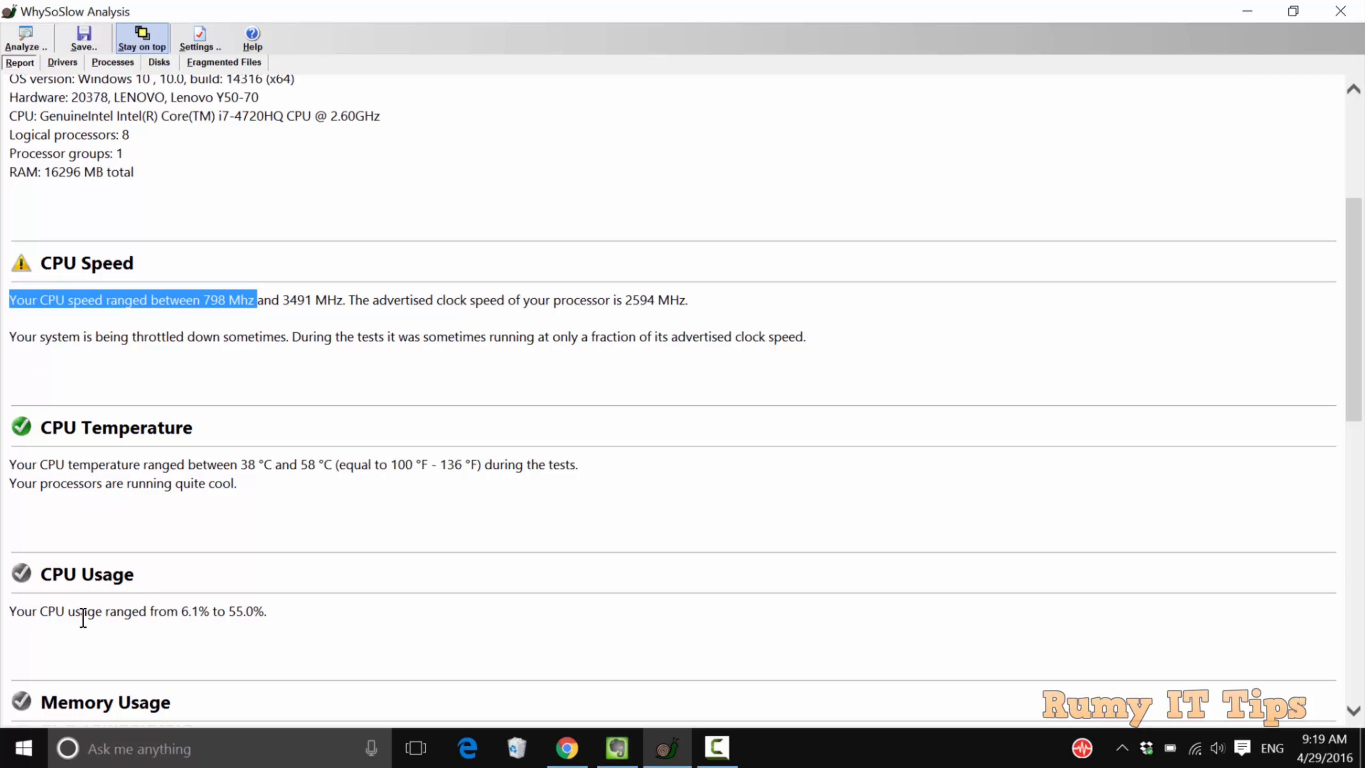
{"action": "mouse_move", "coordinate": [29, 435]}
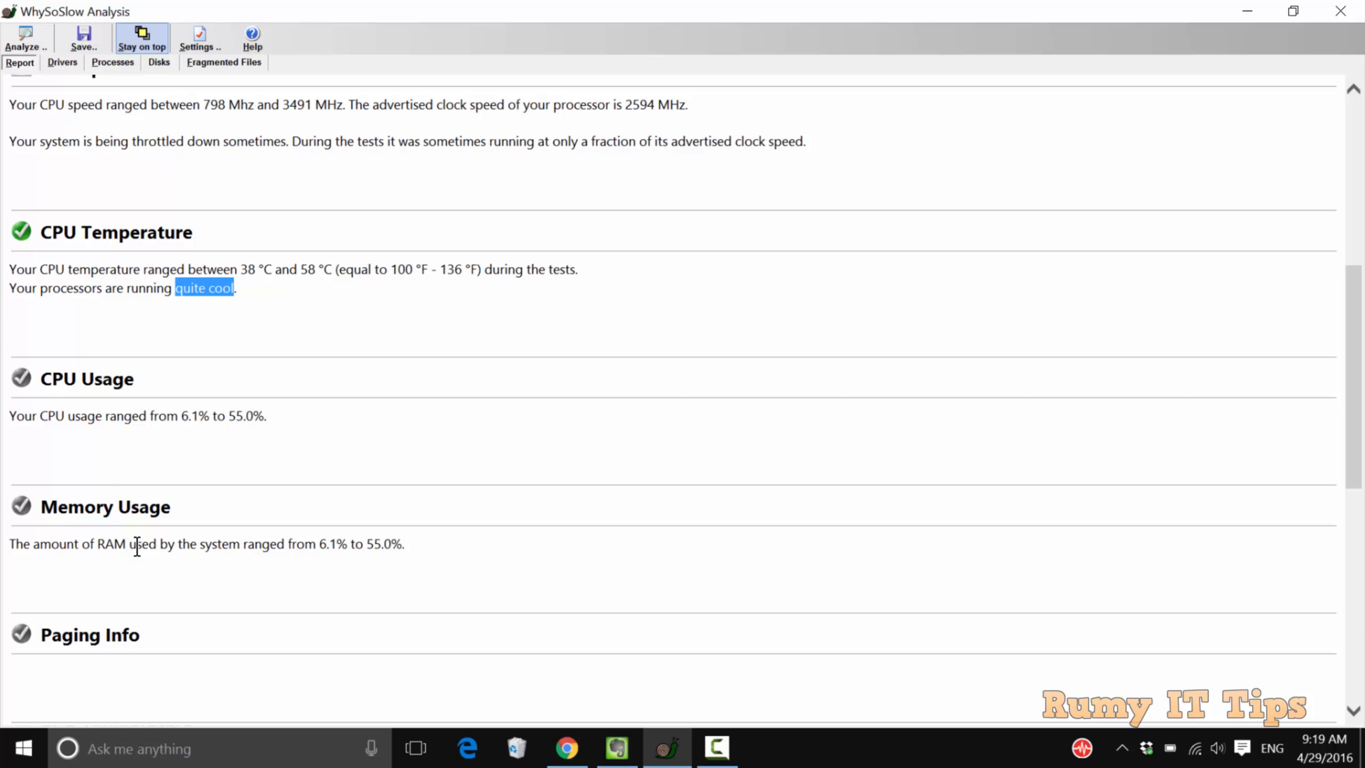
{"action": "scroll", "scroll_direction": "down", "scroll_amount": 3}
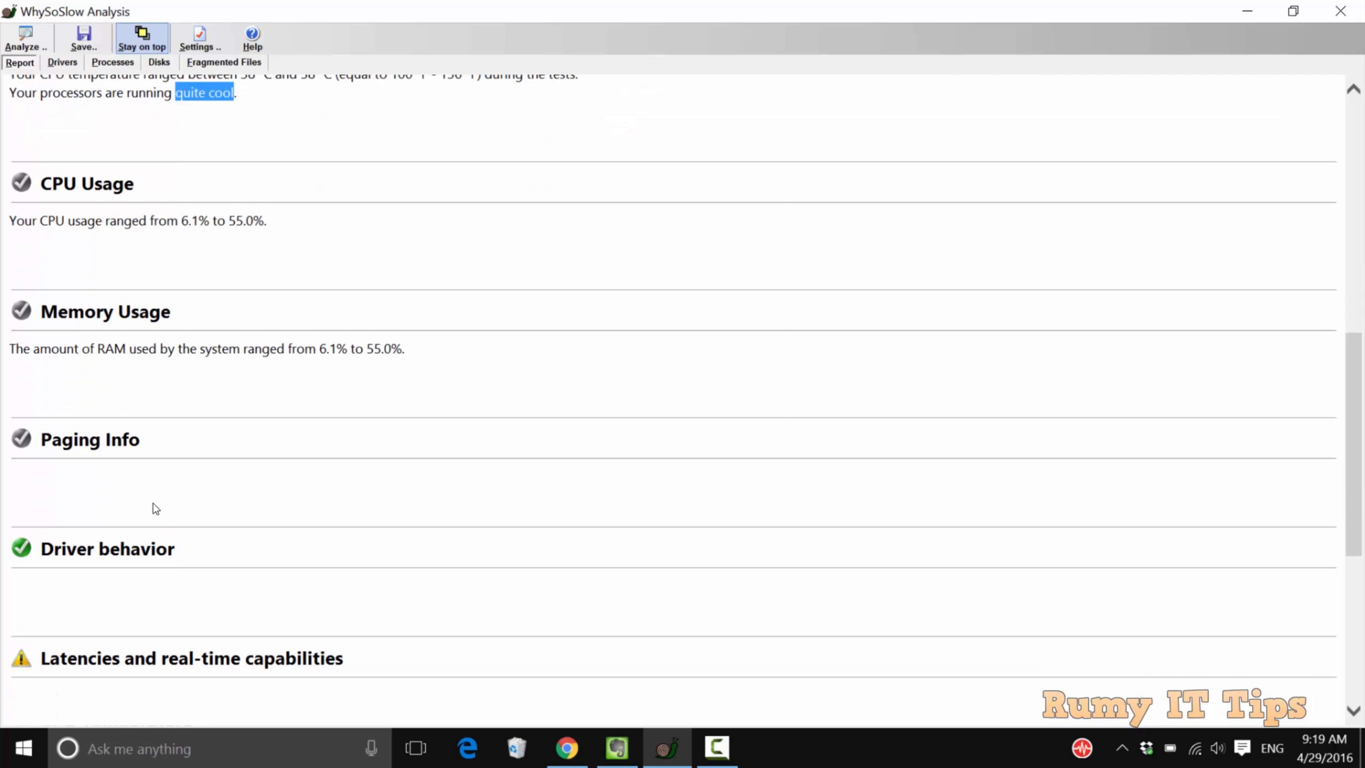
{"action": "scroll", "scroll_direction": "down", "scroll_amount": 3}
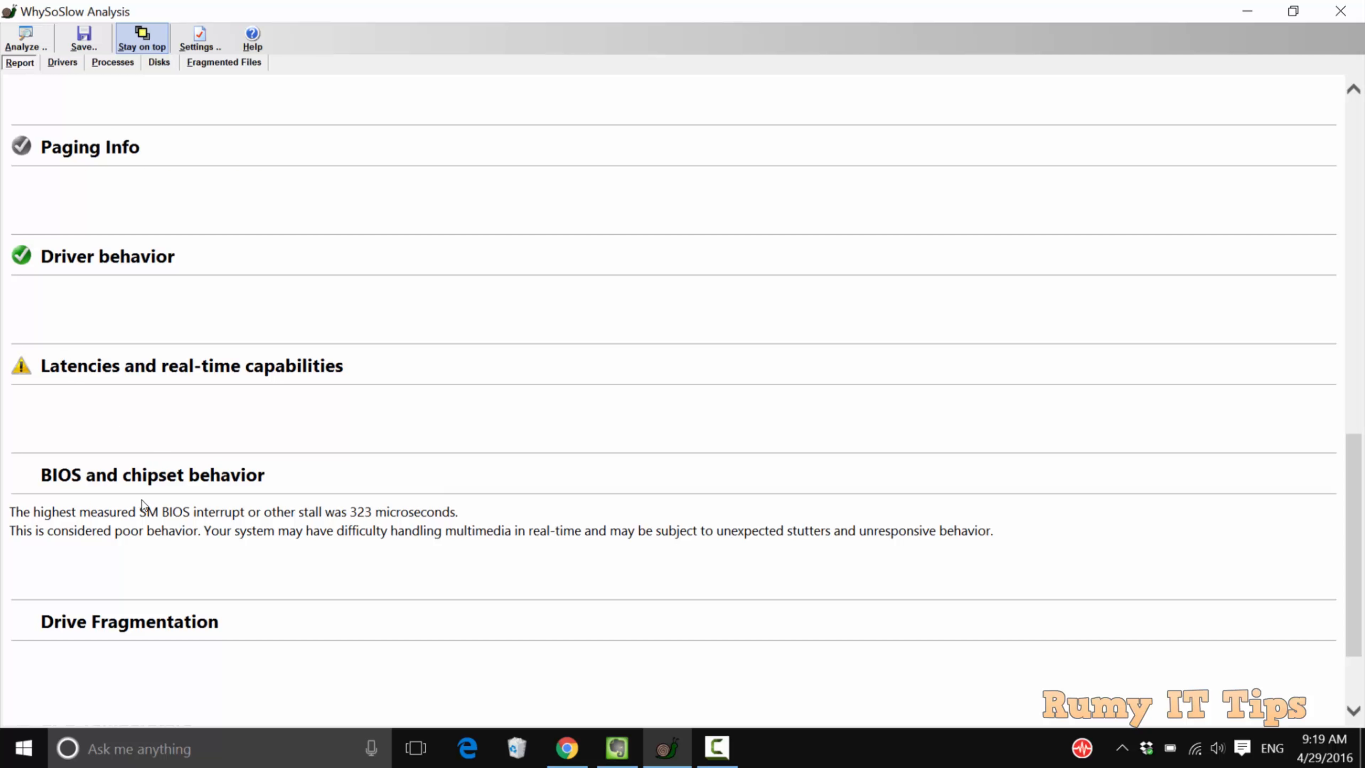
{"action": "scroll", "scroll_direction": "down", "scroll_amount": 3}
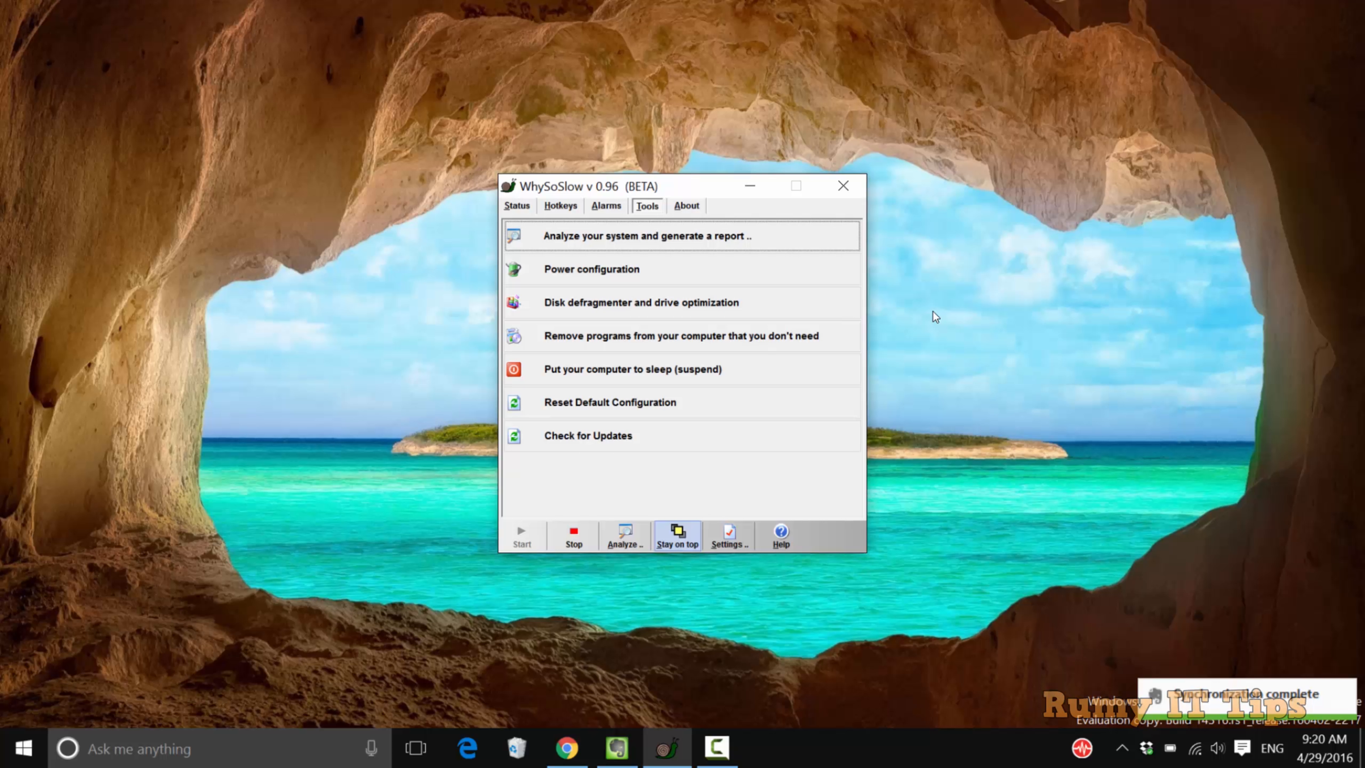
{"action": "mouse_move", "coordinate": [646, 275]}
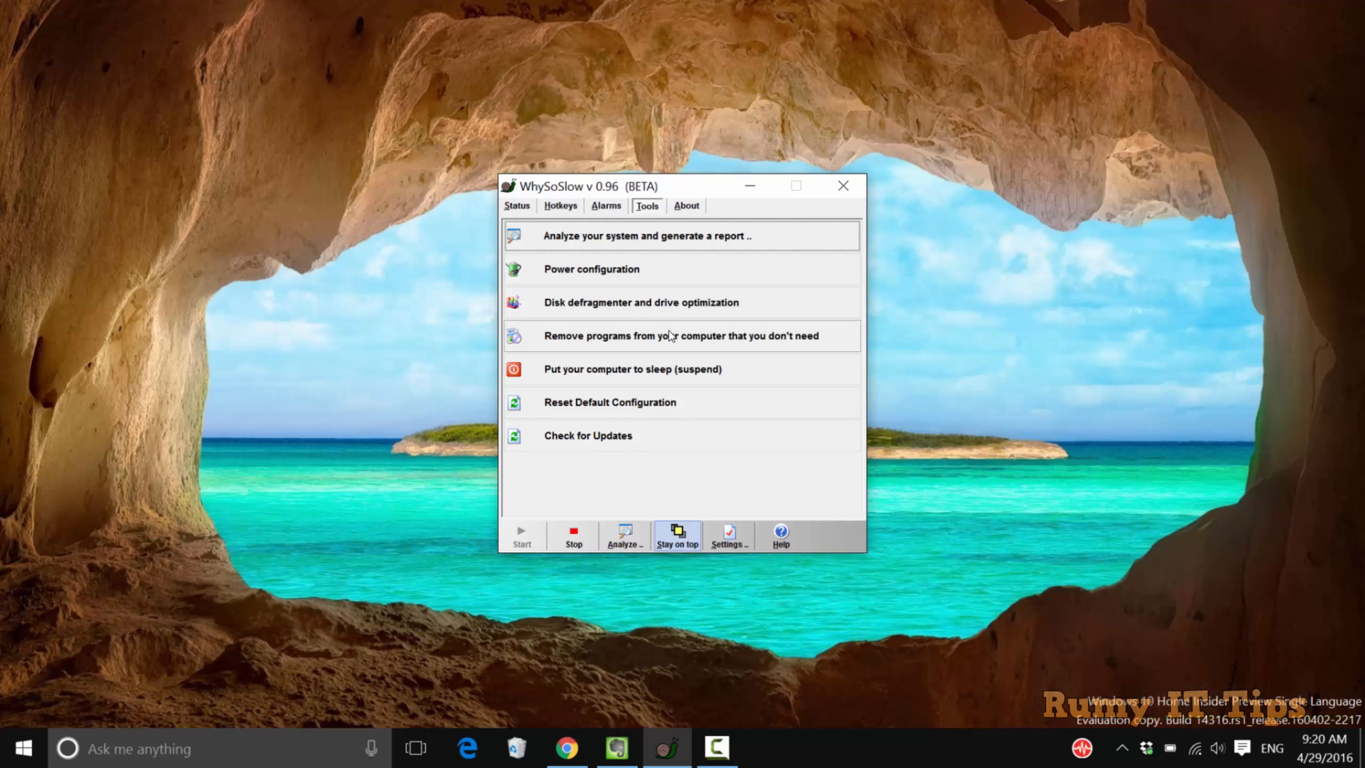
{"action": "mouse_move", "coordinate": [657, 350]}
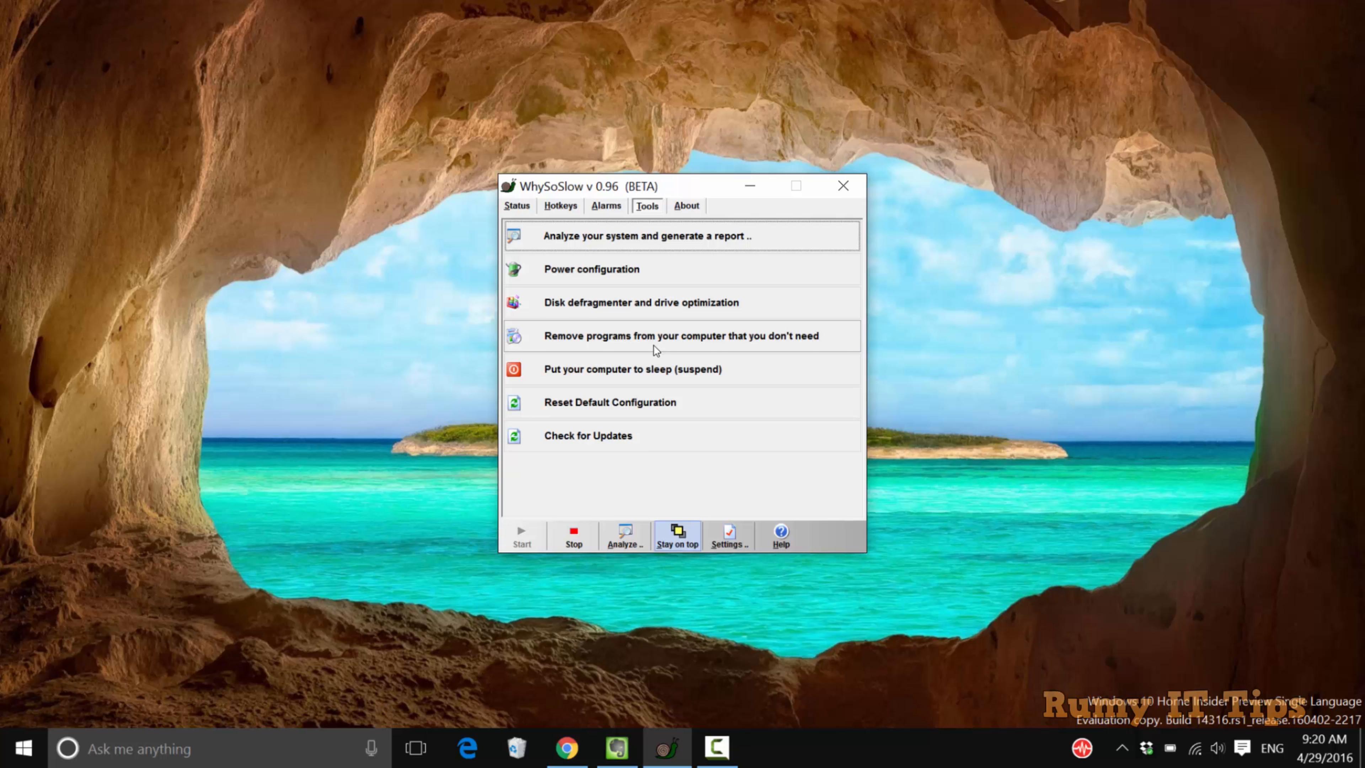
View the Hotkeys list, then switch back to the live Status readings
{"action": "left_click", "coordinate": [561, 206]}
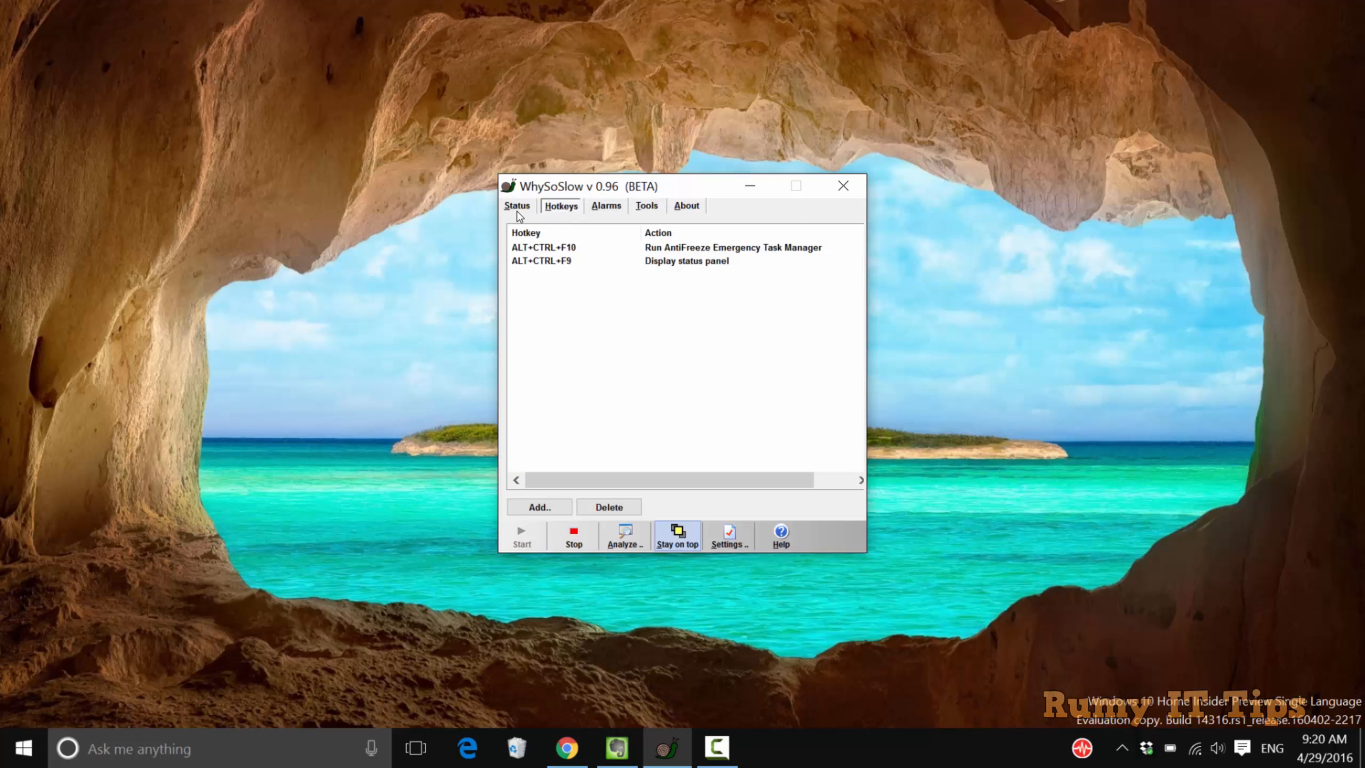
{"action": "left_click", "coordinate": [517, 206]}
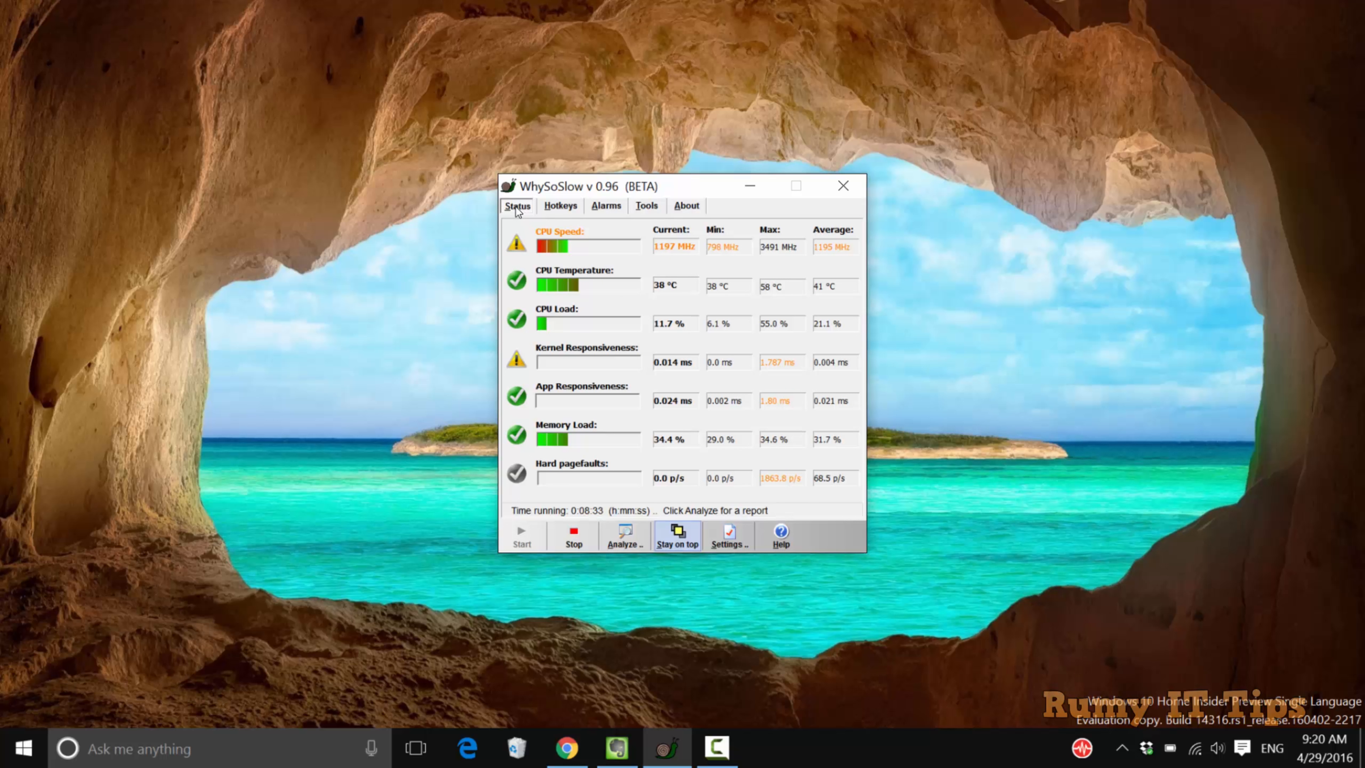